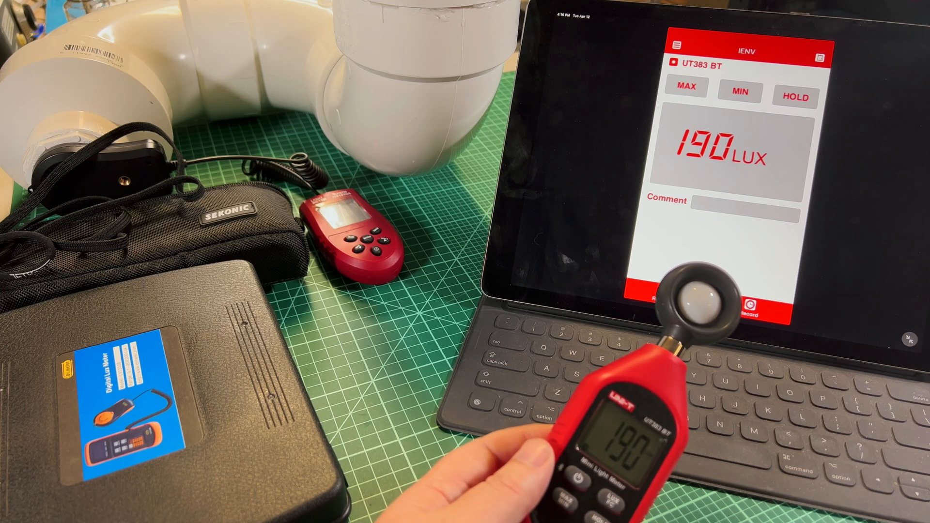
Enter 5617 lux and a distance of 6 with meters selected, and calculate the intensity
left_click(686, 88)
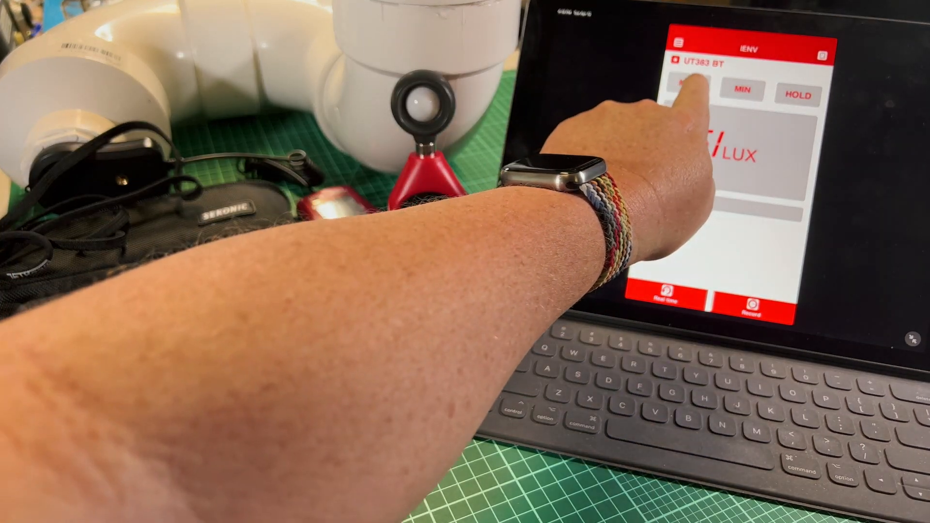
left_click(686, 95)
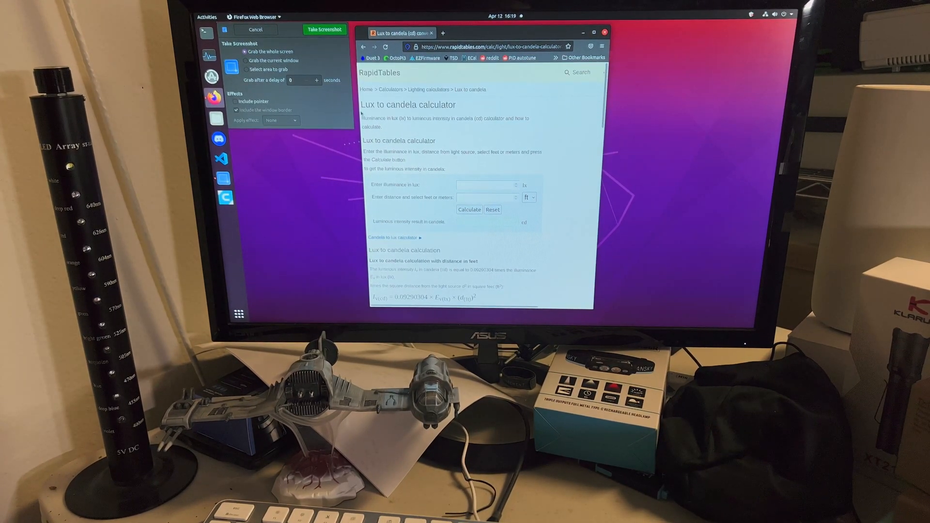
left_click(486, 185)
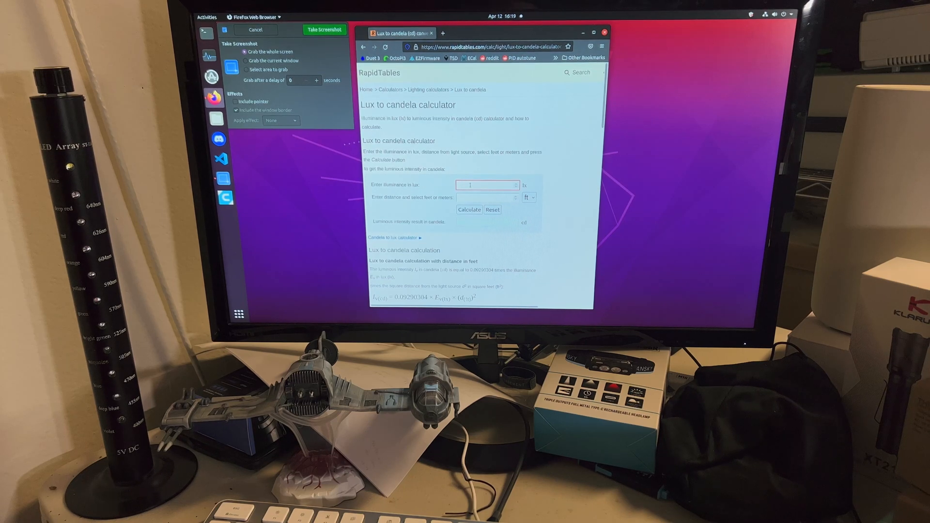
type("5617")
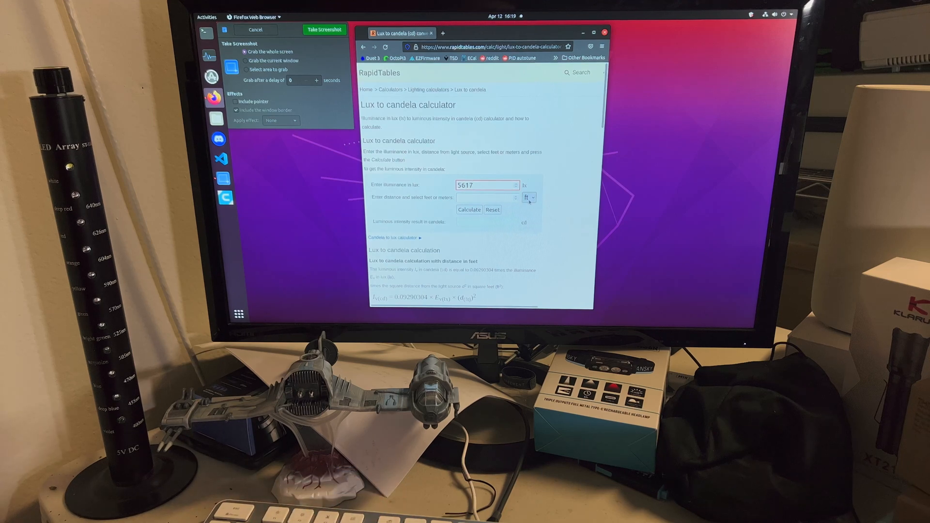
left_click(528, 196)
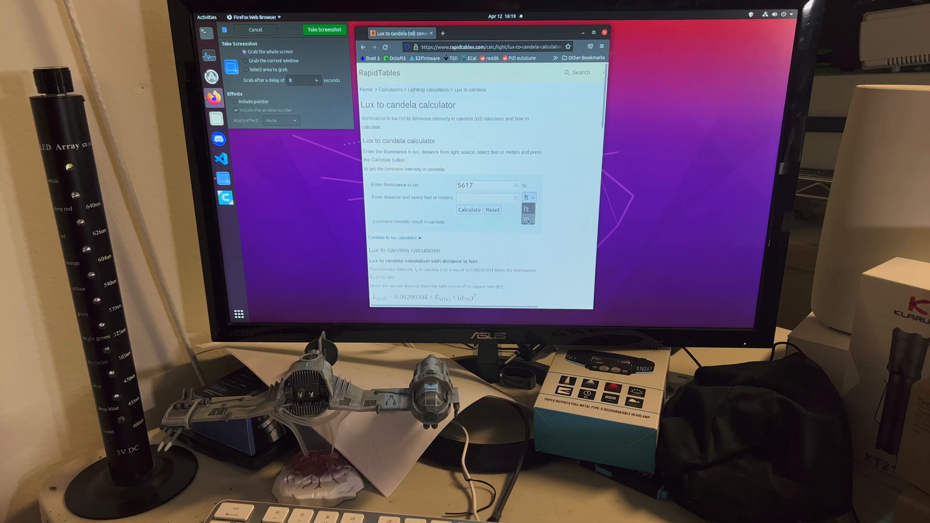
left_click(527, 220)
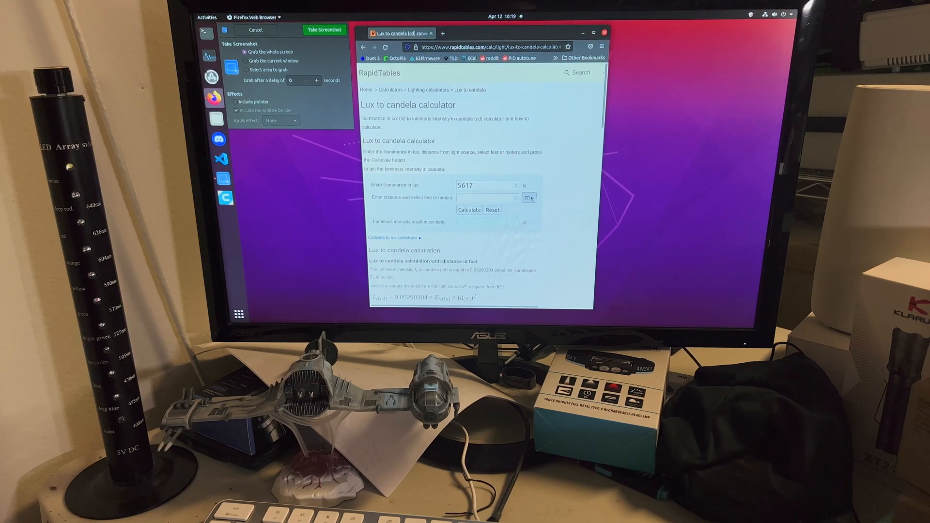
left_click(528, 196)
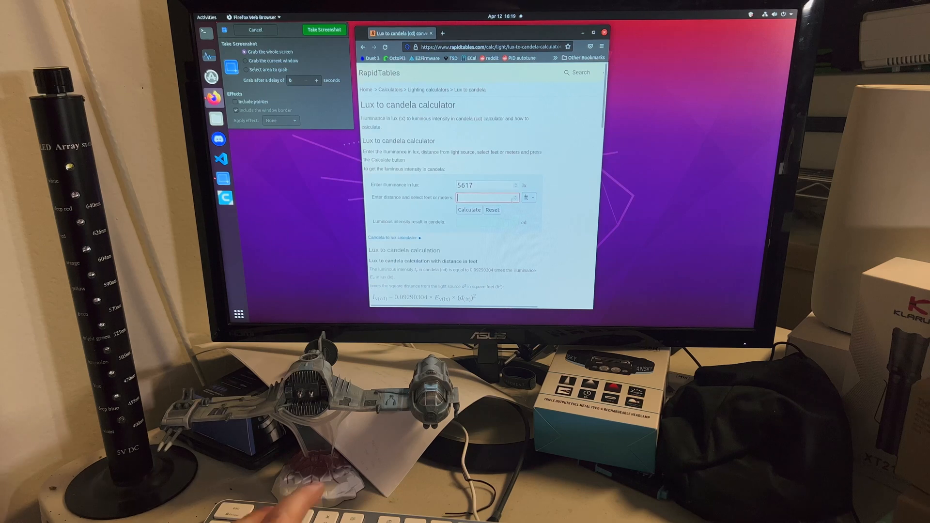
type("6")
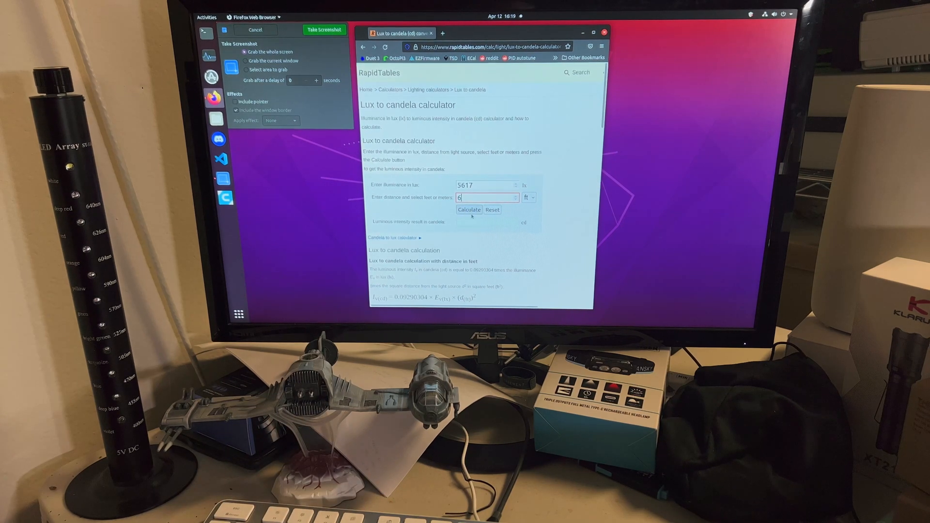
left_click(468, 210)
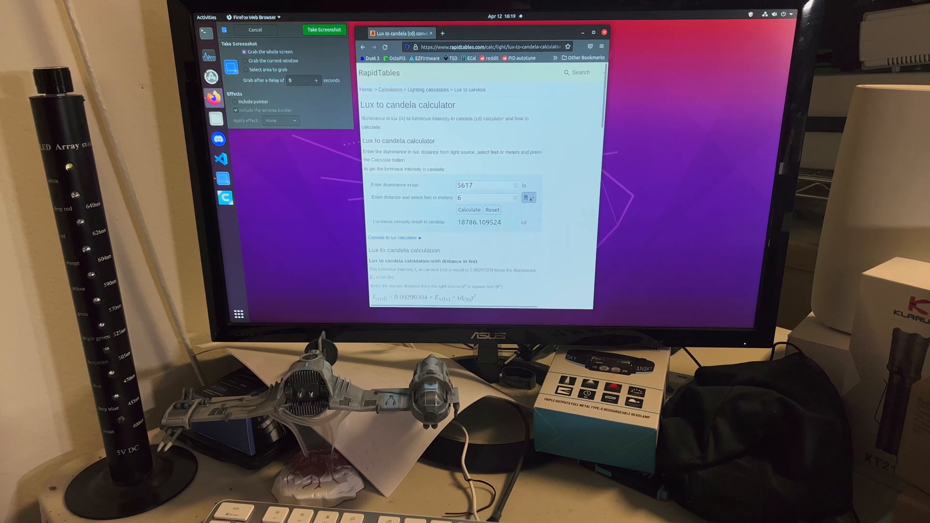
Re-select meters and recalculate to get a luminous intensity of 202212 cd
left_click(528, 197)
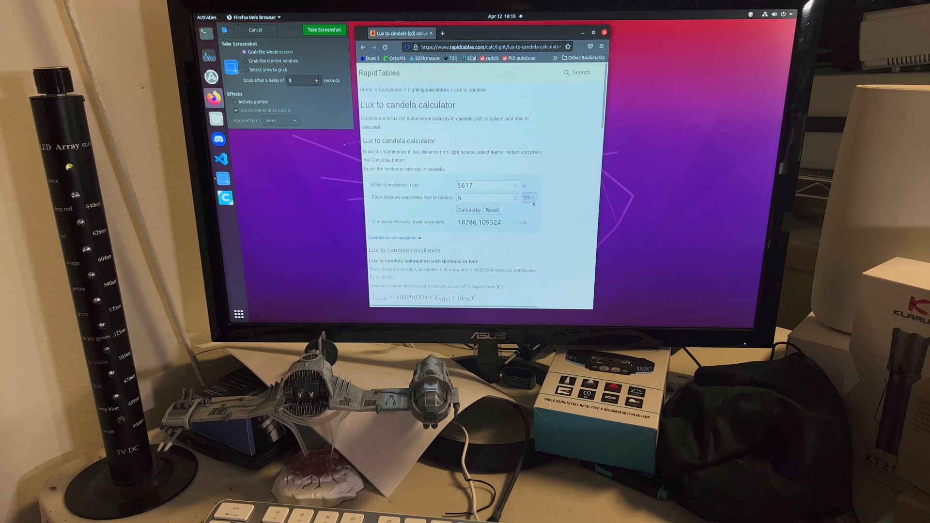
left_click(467, 210)
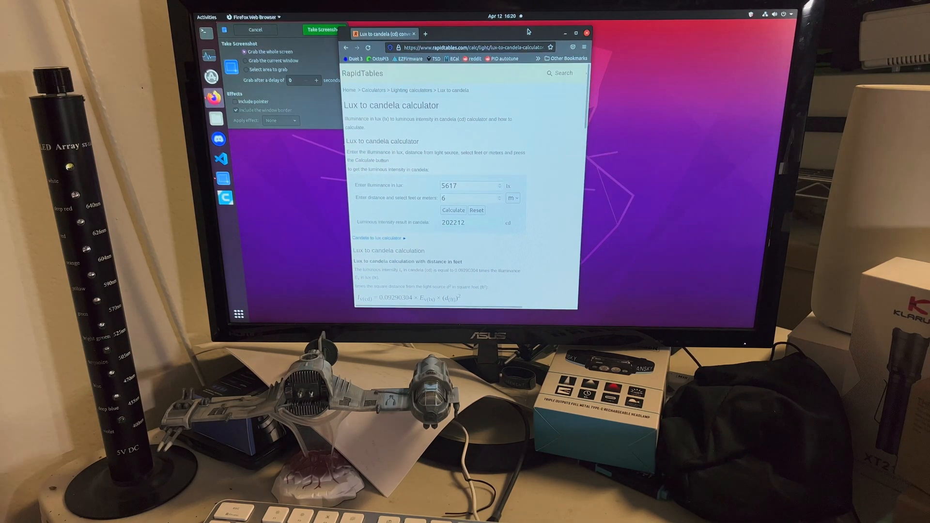
Search a new tab for dave's tech reviews candela and reach the Converting Candela to Throw article
left_click(424, 34)
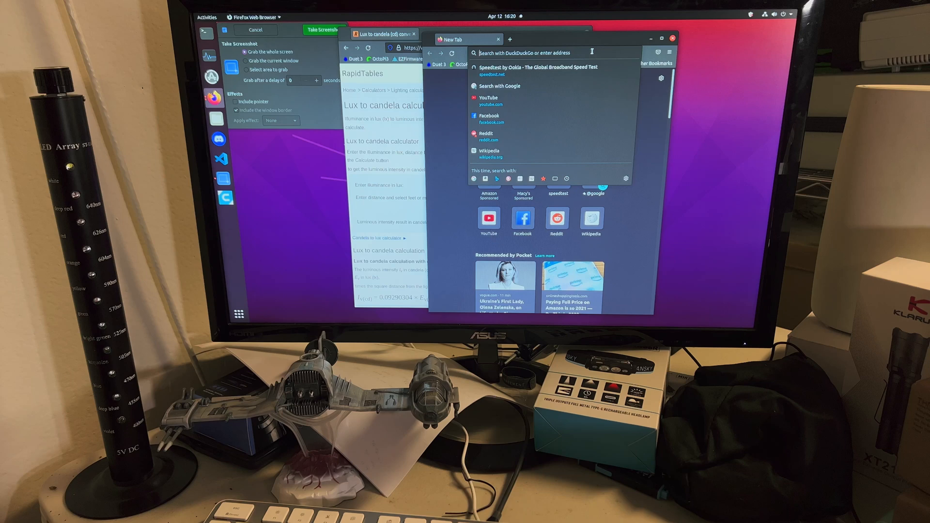
type("dave's tech reviews cande")
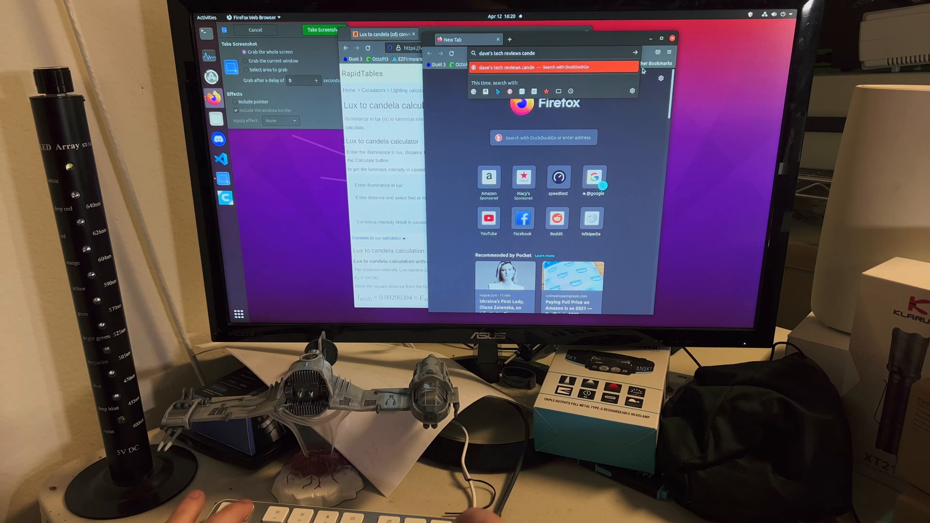
key("Return")
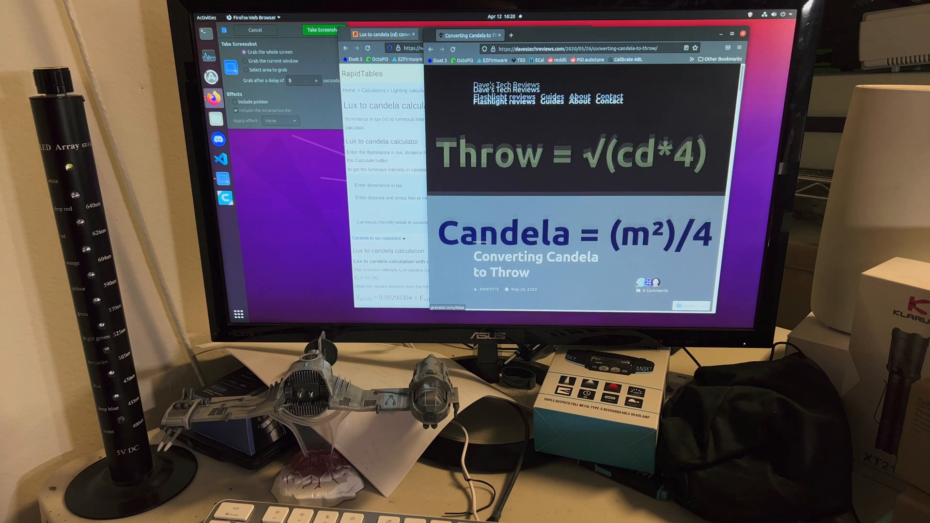
scroll("down", 3)
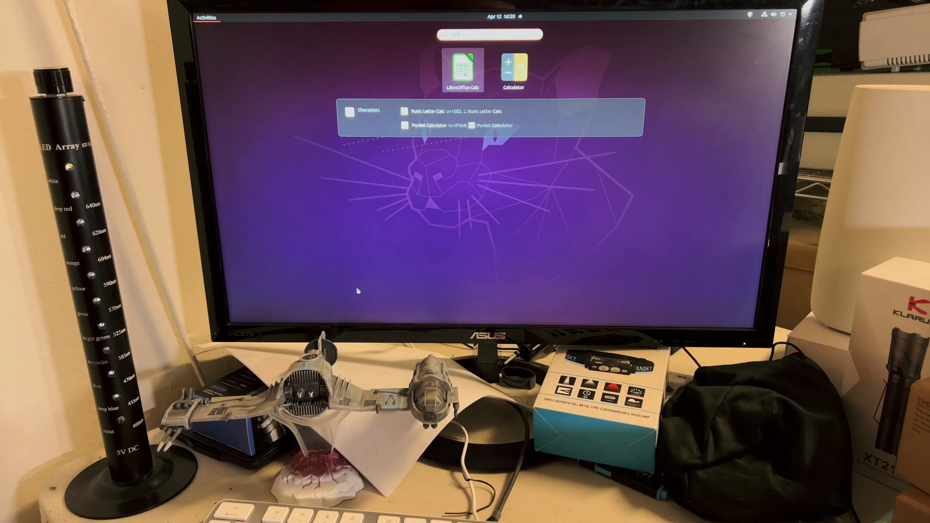
Launch Calculator and compute 200000×4 = 800000
left_click(512, 67)
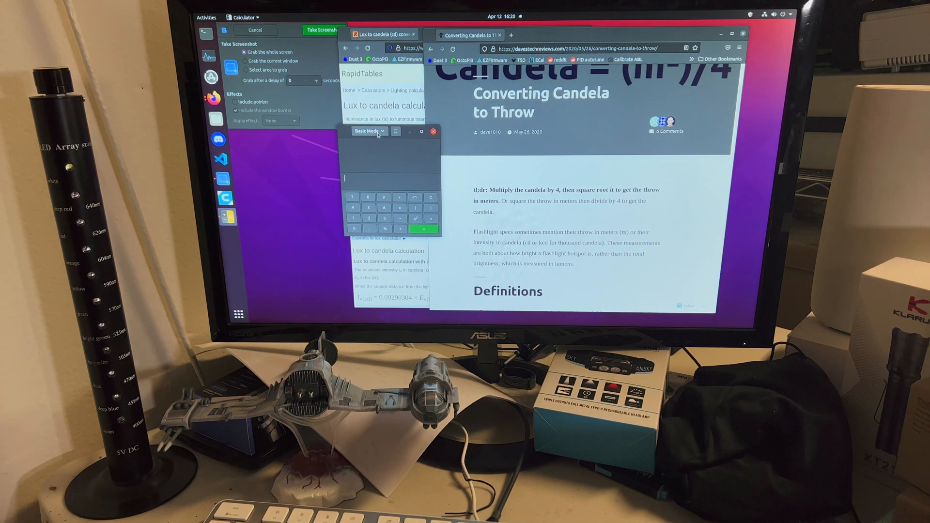
type("200000×4")
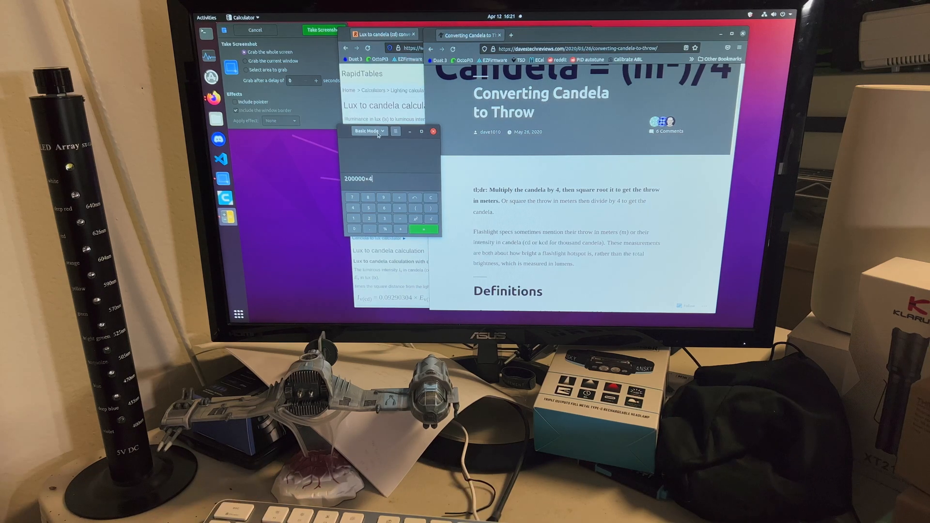
left_click(422, 228)
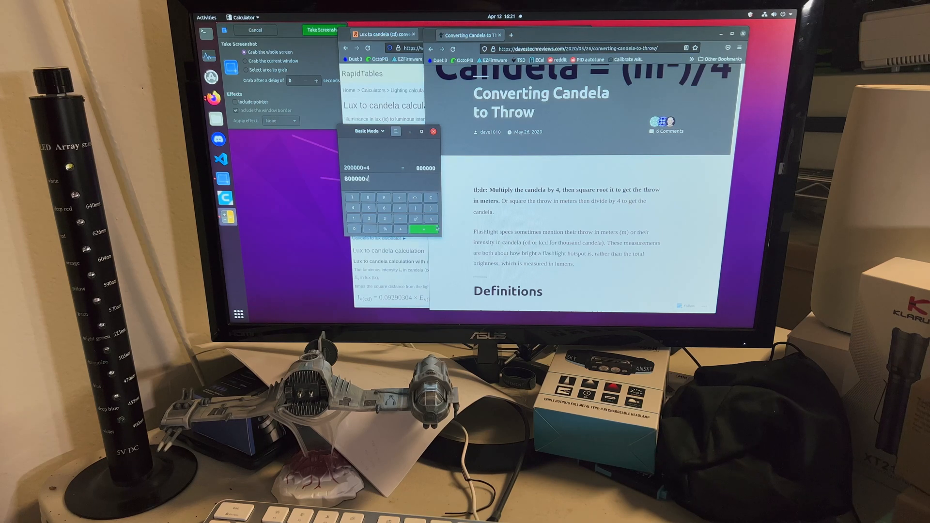
Take √800000 to get the throw of 894.427191 m
left_click(422, 229)
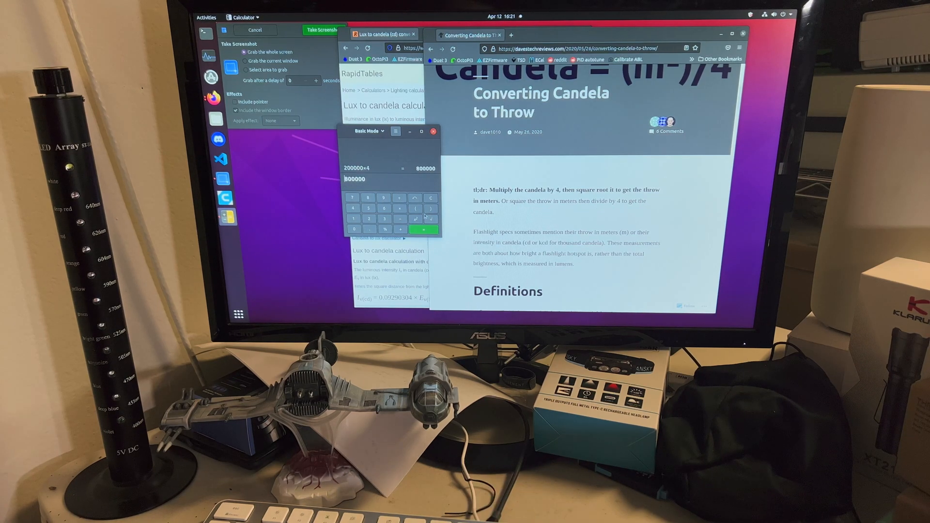
left_click(417, 219)
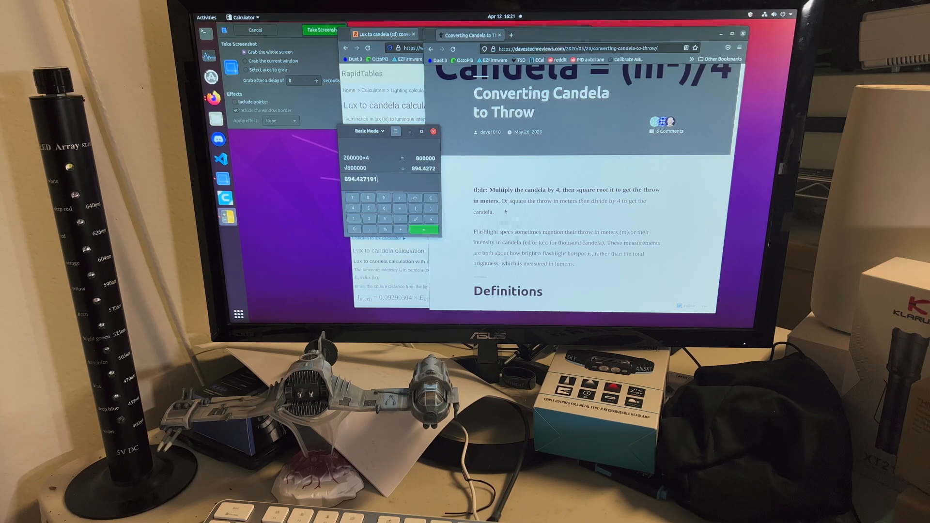
scroll("down", 3)
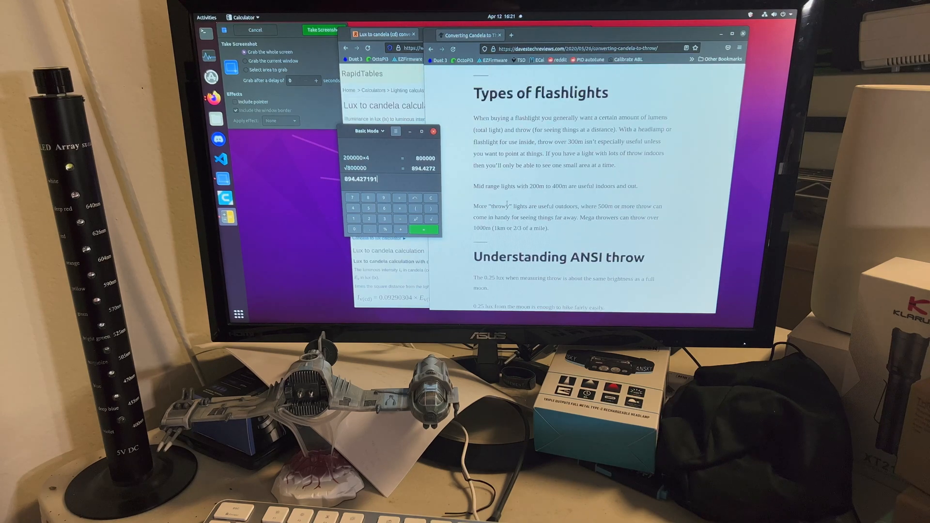
scroll("down", 3)
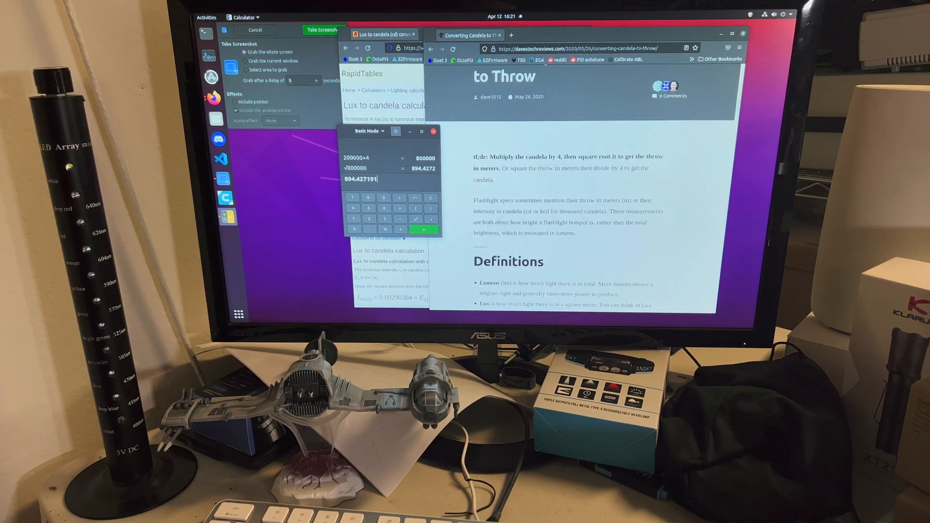